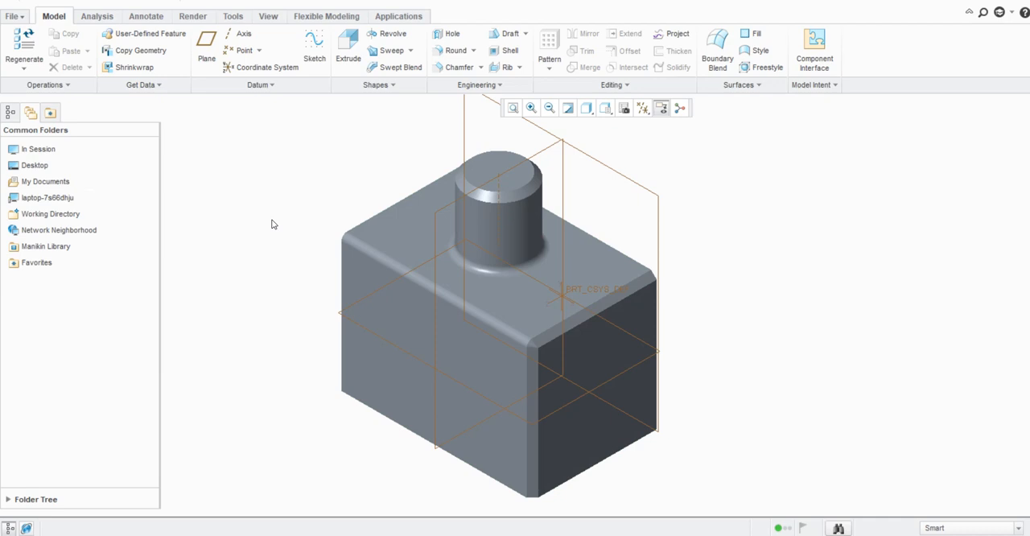
pyautogui.moveTo(322, 216)
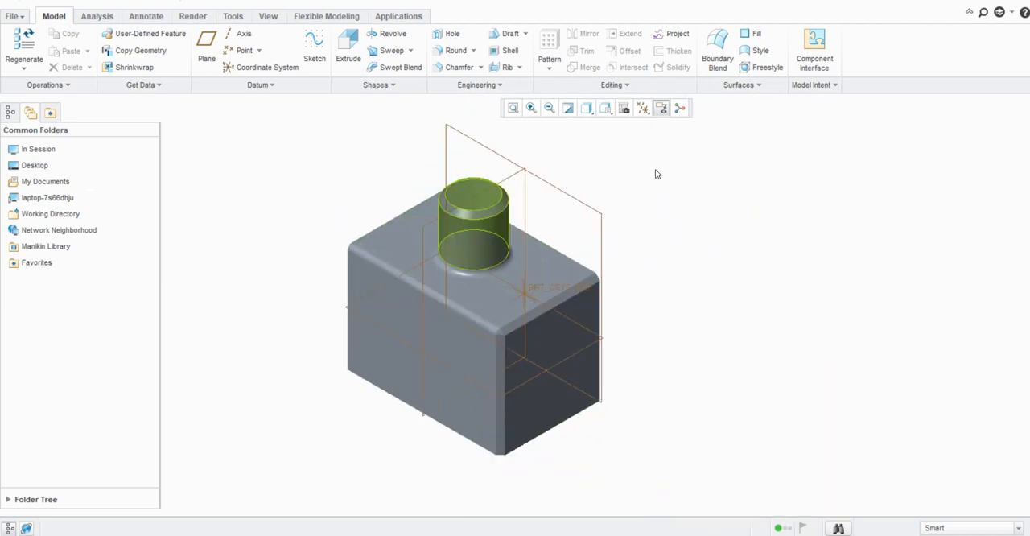
pyautogui.moveTo(475, 233)
pyautogui.write('mouse')
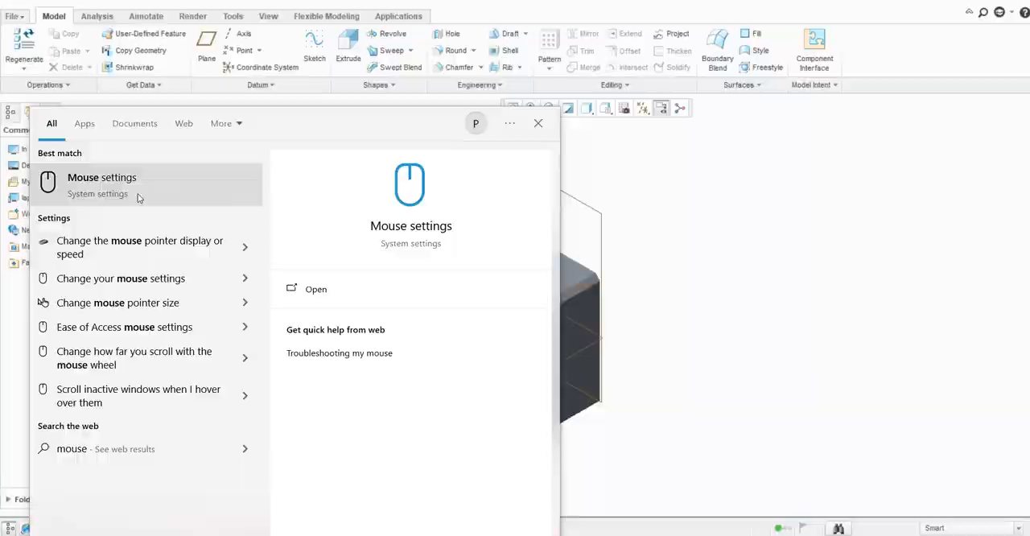
# - Open the Windows Mouse settings page and toggle 'Scroll inactive windows when I hover over them'
pyautogui.click(101, 181)
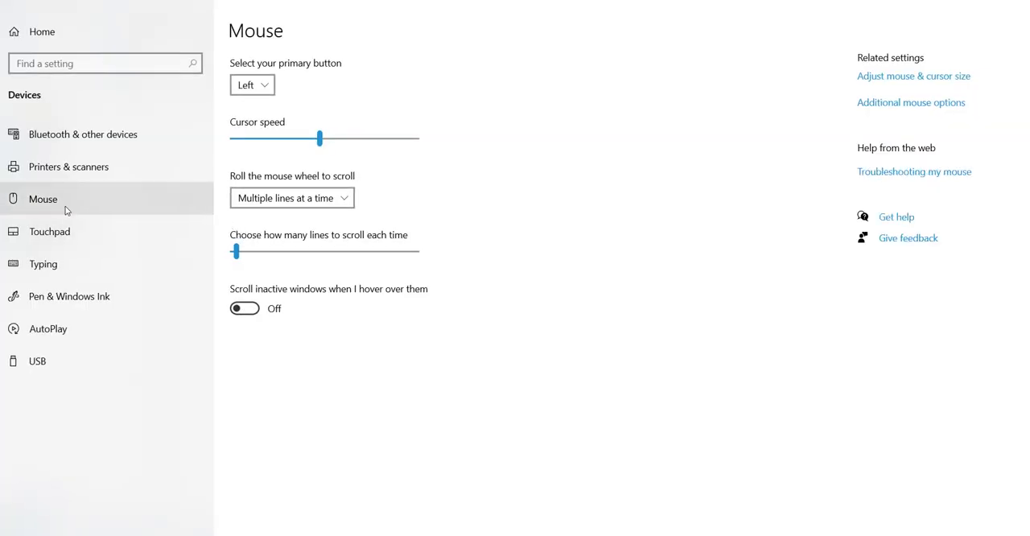
pyautogui.moveTo(241, 292)
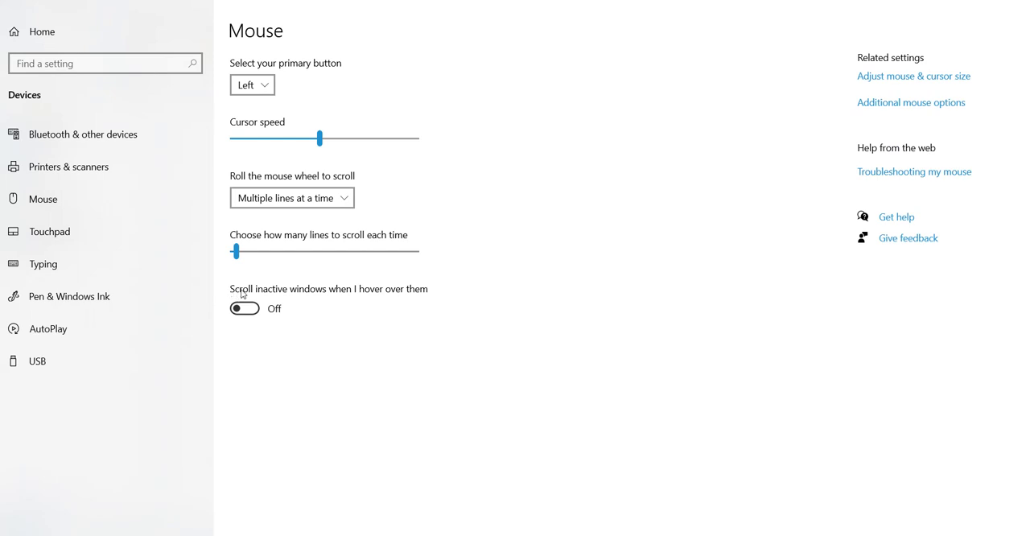
pyautogui.moveTo(389, 297)
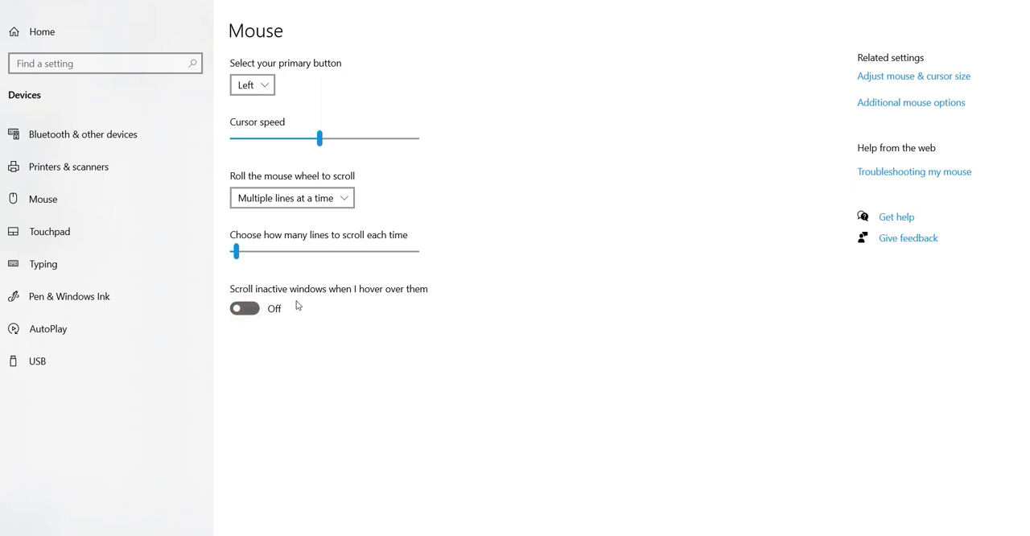
pyautogui.moveTo(310, 296)
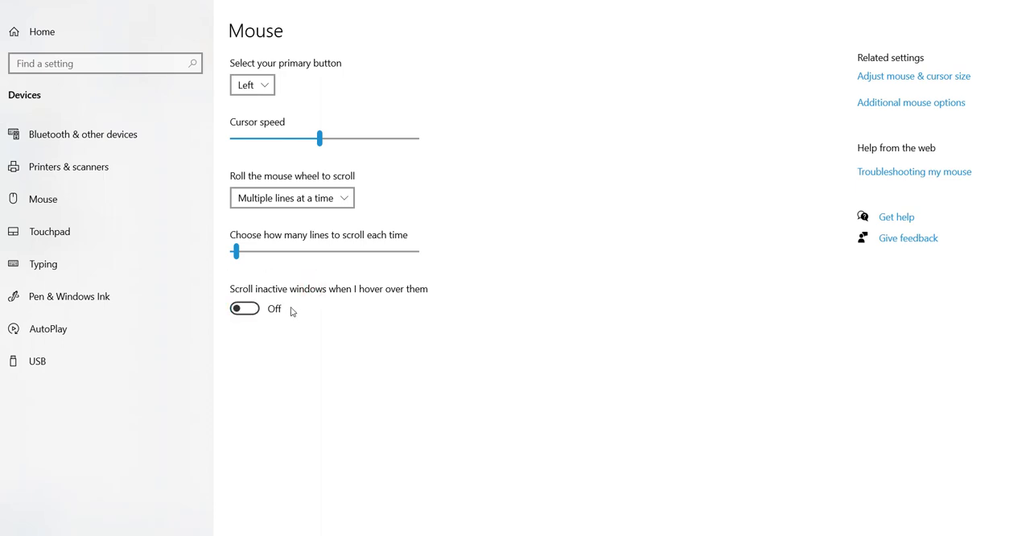
pyautogui.click(244, 309)
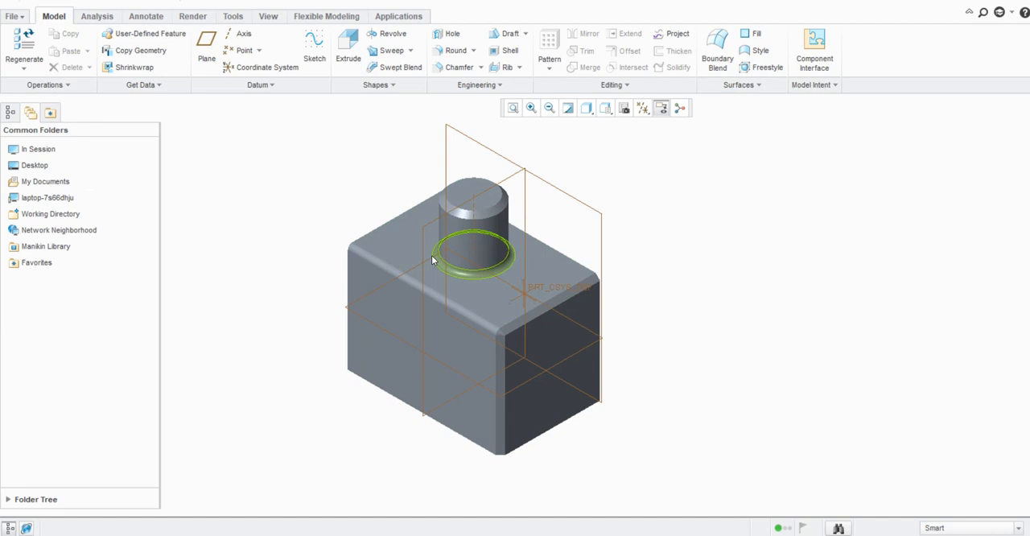
pyautogui.click(481, 314)
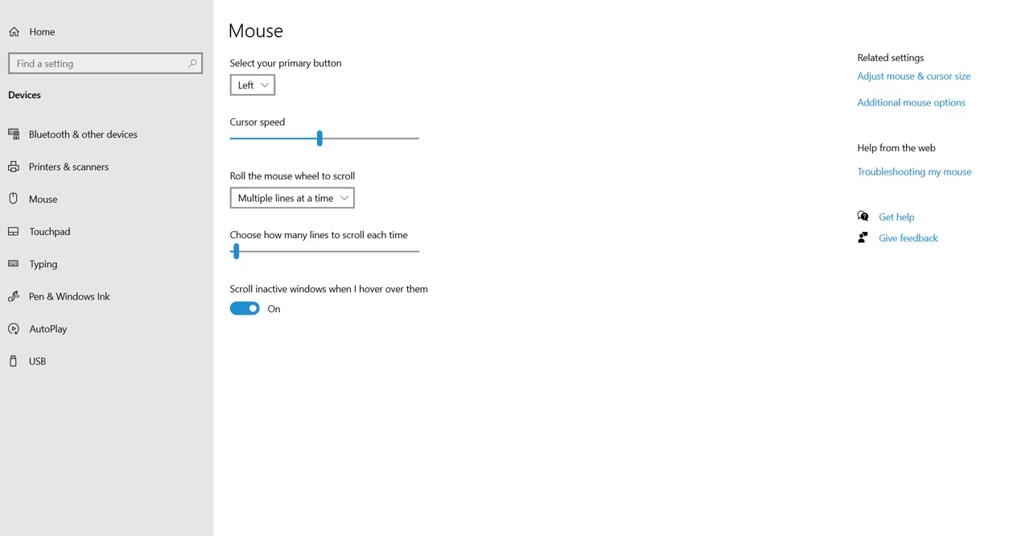
# - Toggle 'Scroll inactive windows when I hover over them' until it ends up Off
pyautogui.click(244, 308)
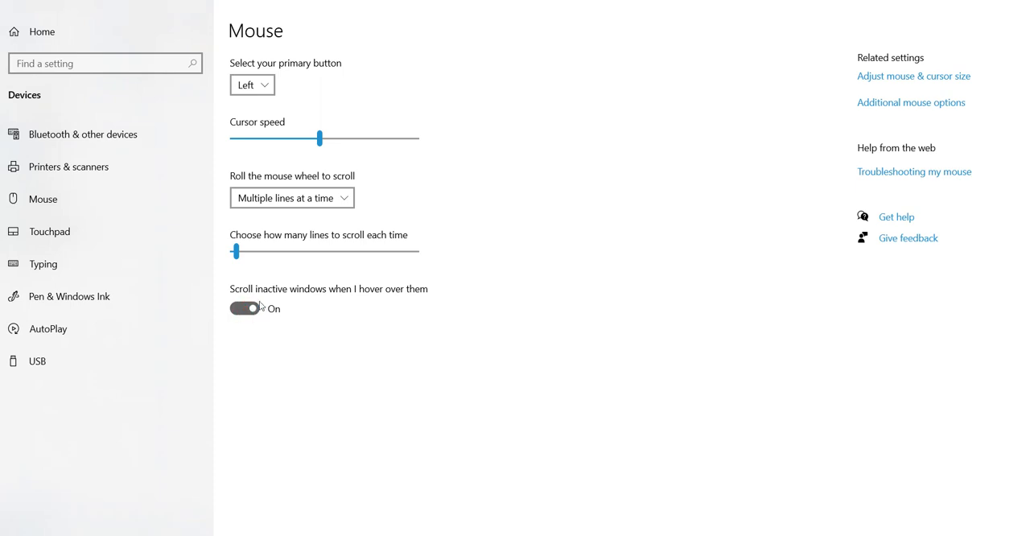
pyautogui.click(244, 308)
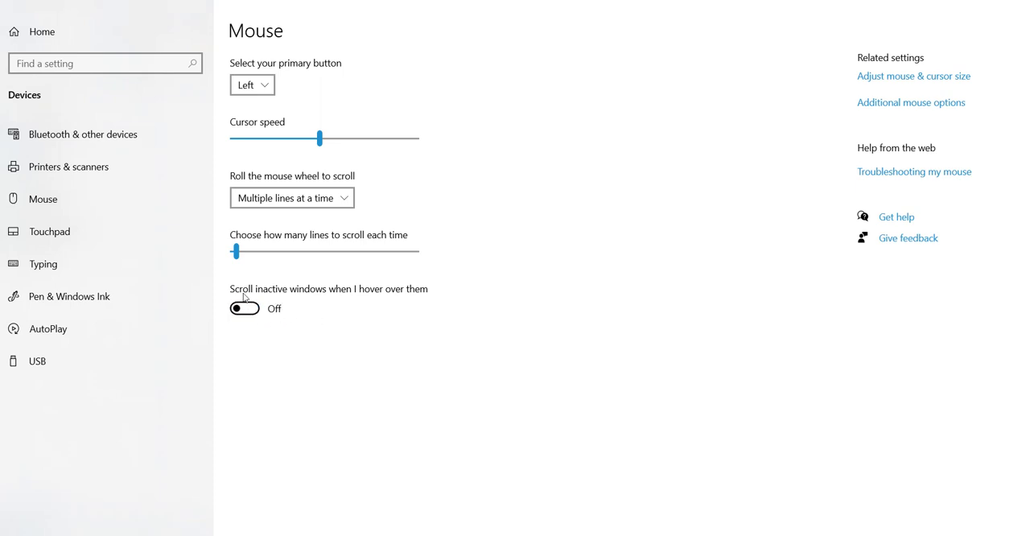